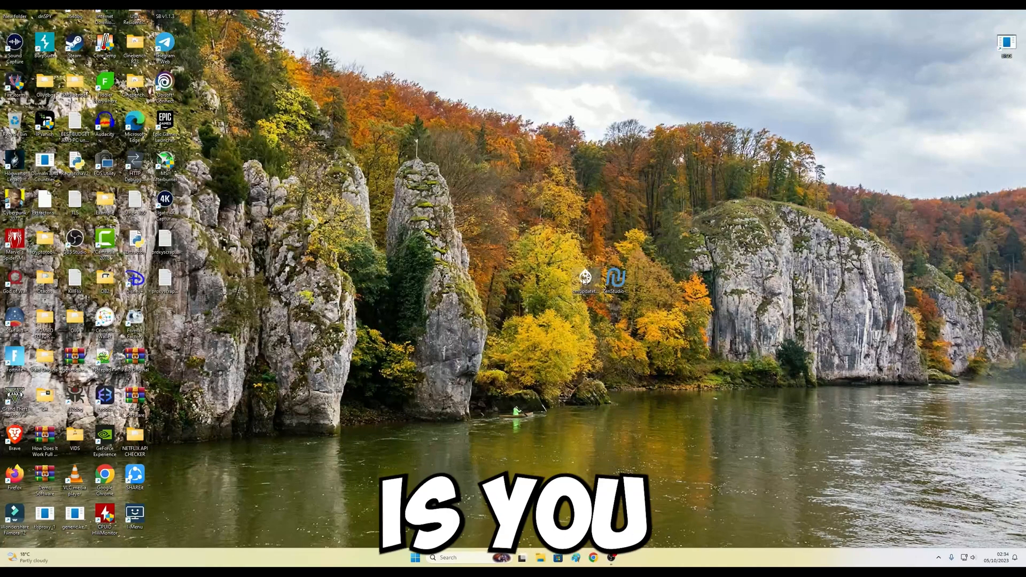
pyautogui.moveTo(585, 278)
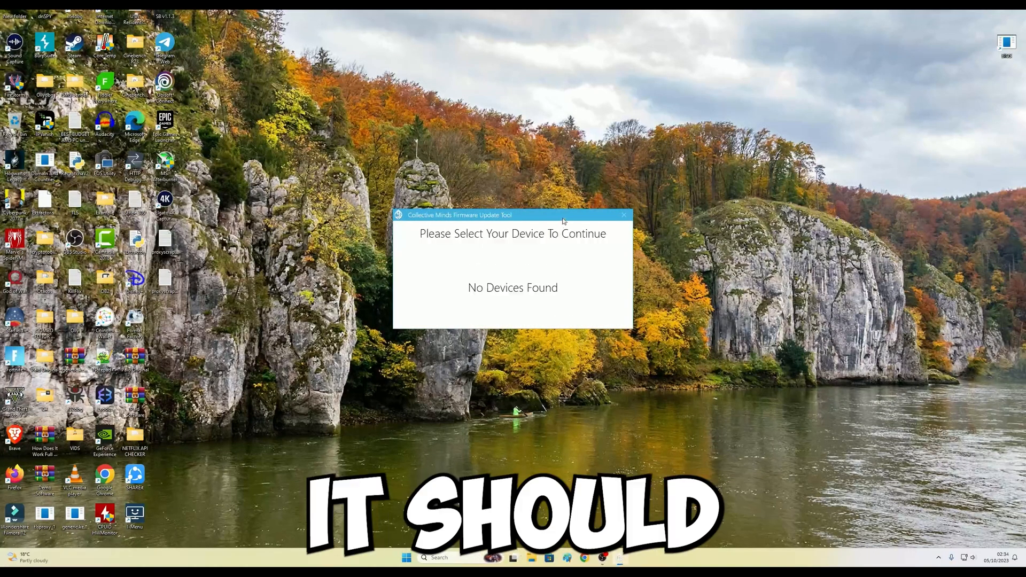
# Drag the Firmware Update Tool window, still reporting No Devices Found, toward the screen centre
pyautogui.moveTo(459, 214); pyautogui.dragTo(473, 229)
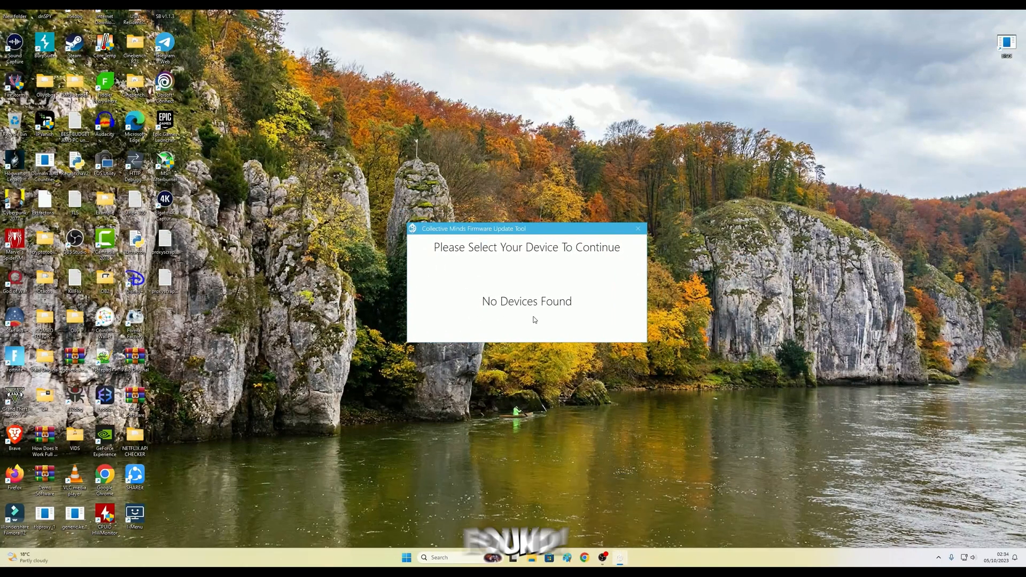
pyautogui.moveTo(820, 391)
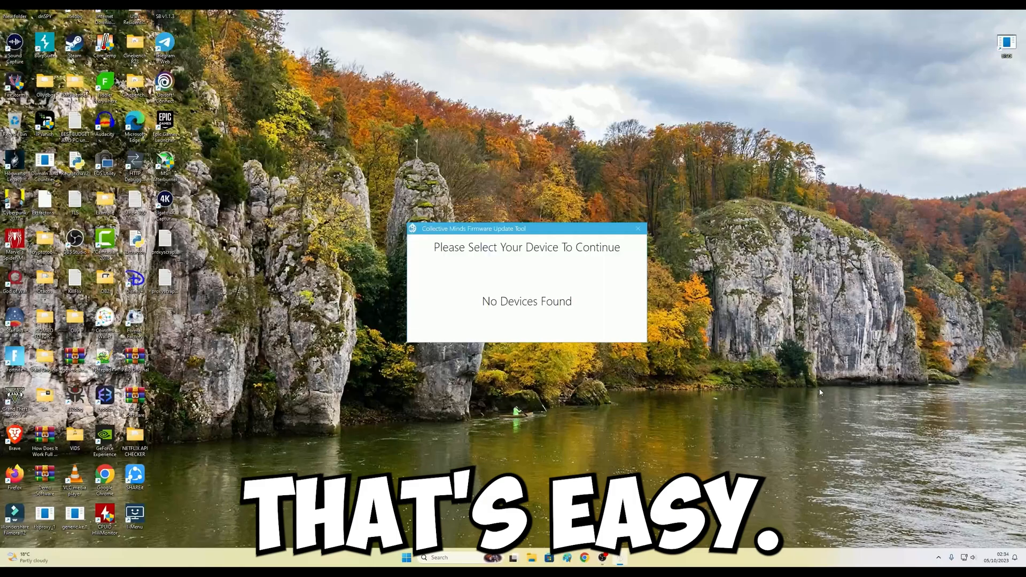